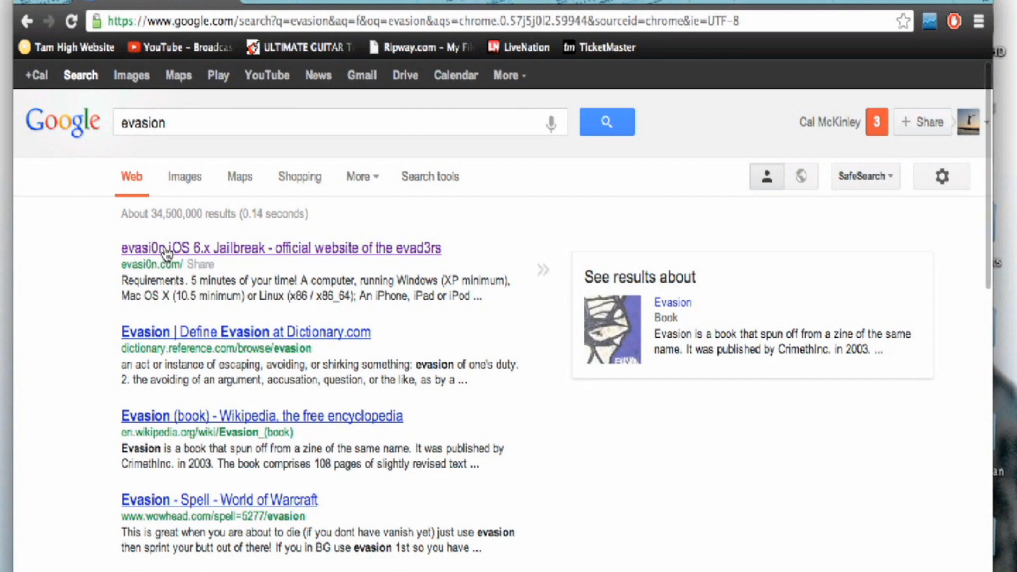
Step: Go to the official evasi0n iOS 6.x jailbreak website from the Google results
left_click(280, 248)
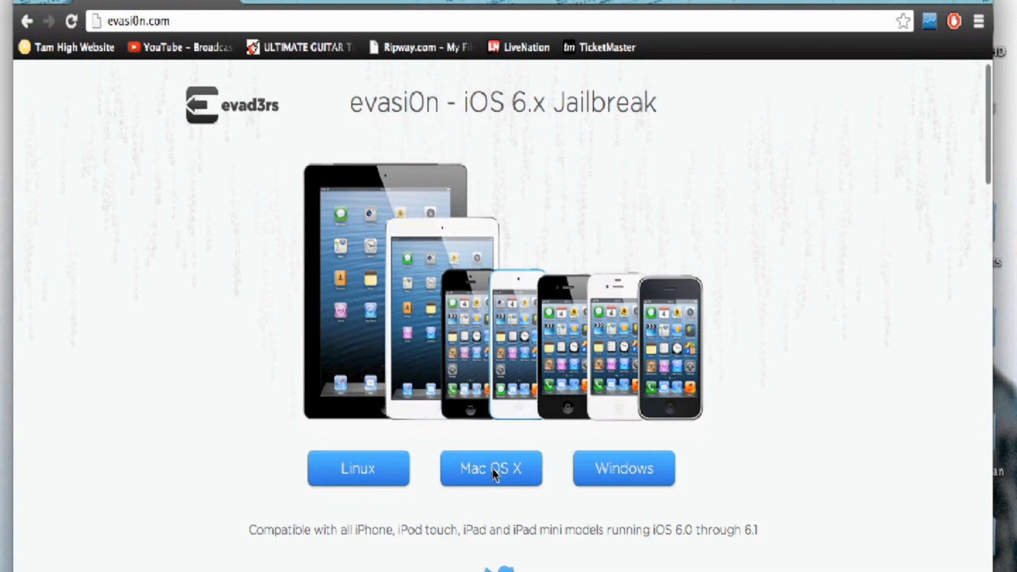
mouse_move(395, 470)
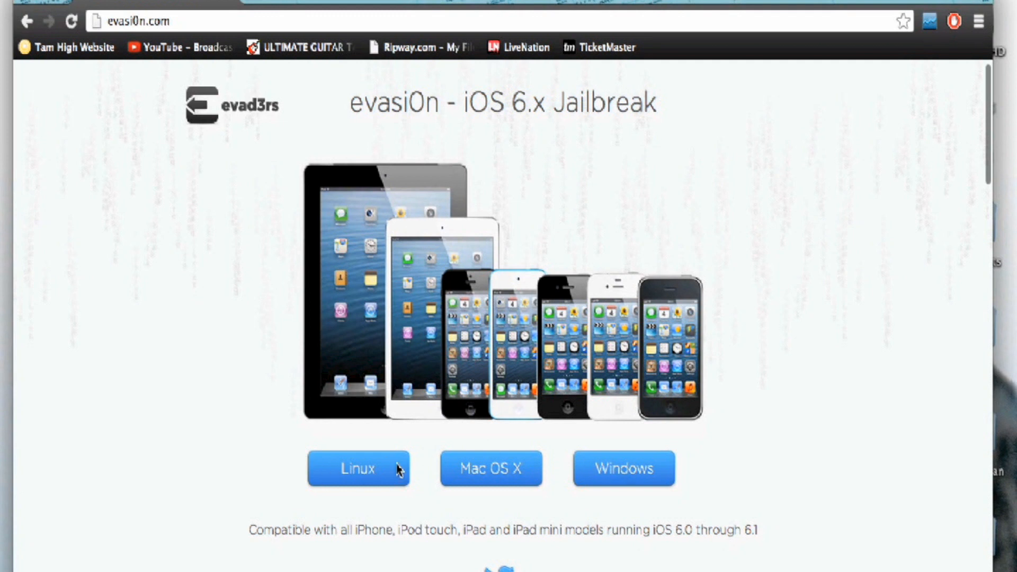
mouse_move(496, 479)
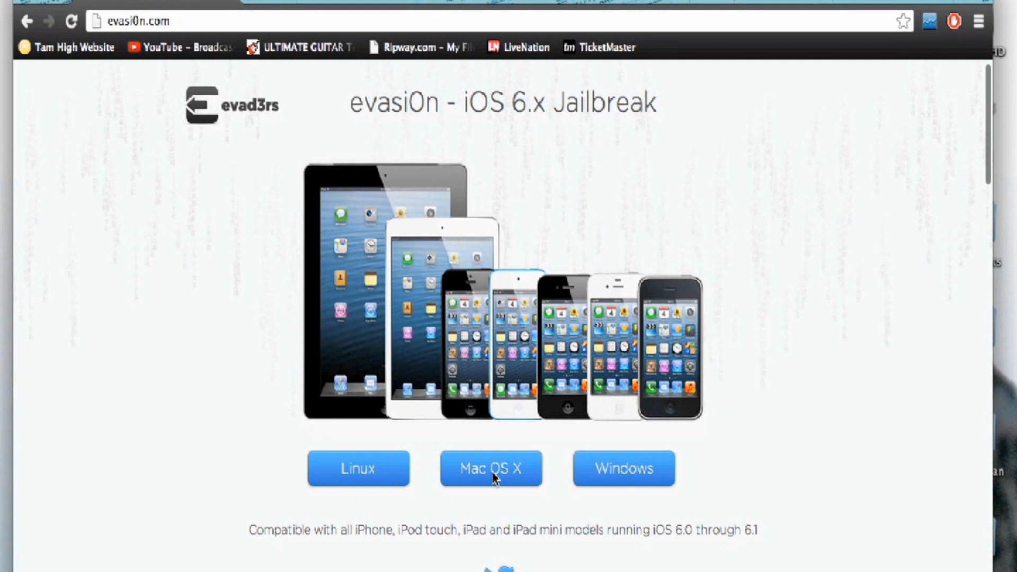
mouse_move(541, 425)
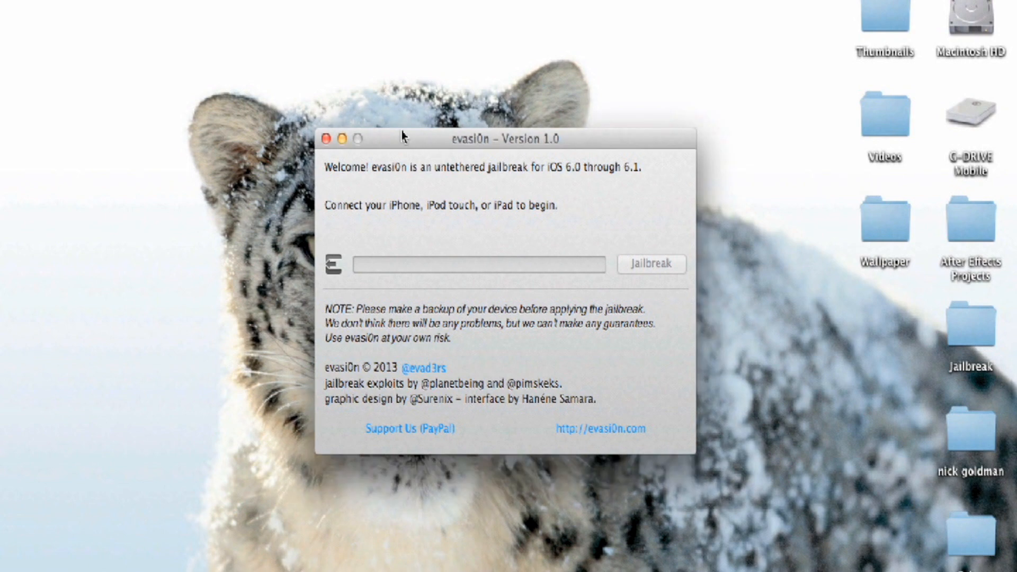
left_click_drag(406, 137, 407, 112)
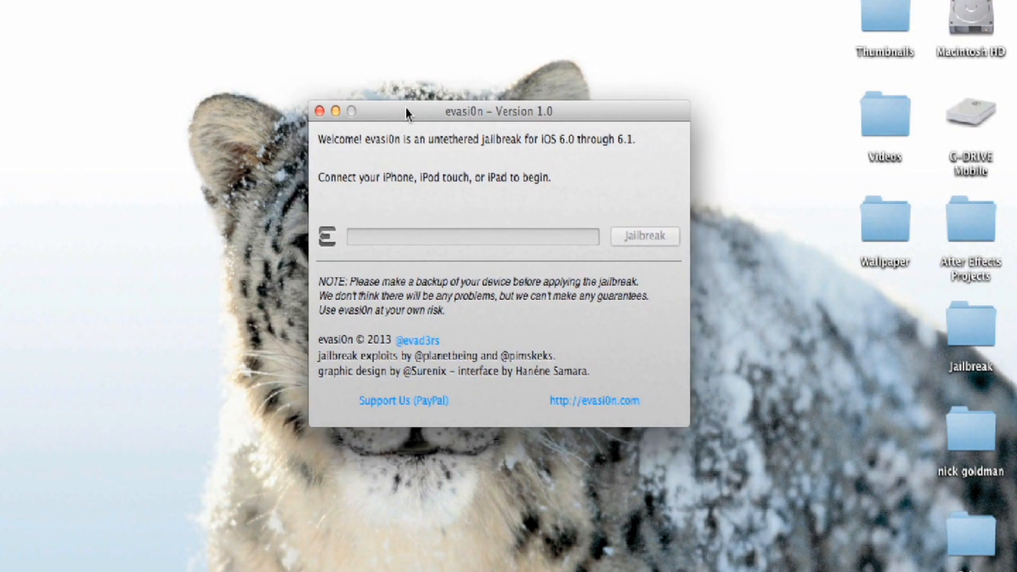
left_click_drag(406, 112, 417, 125)
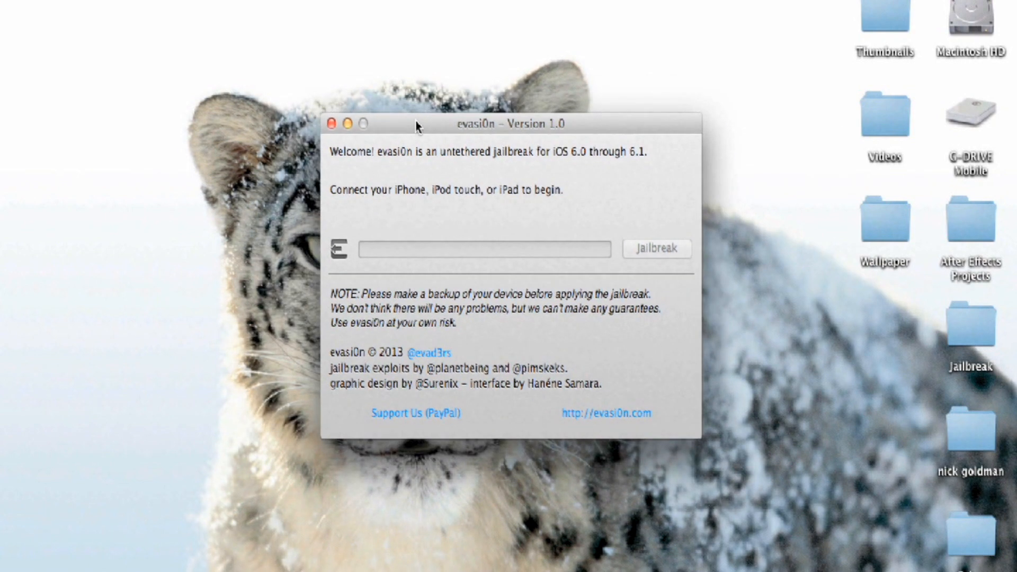
mouse_move(427, 126)
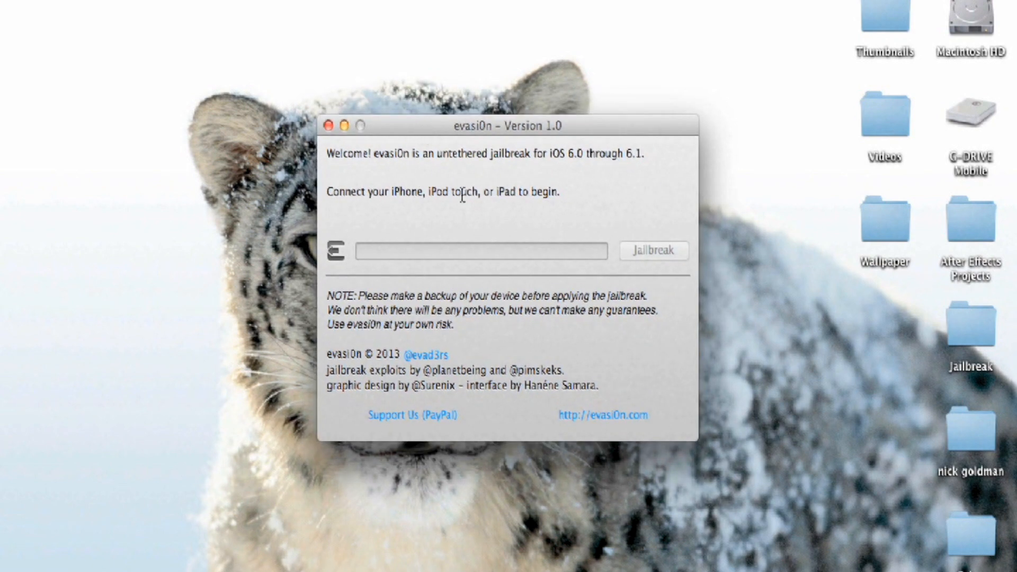
mouse_move(398, 127)
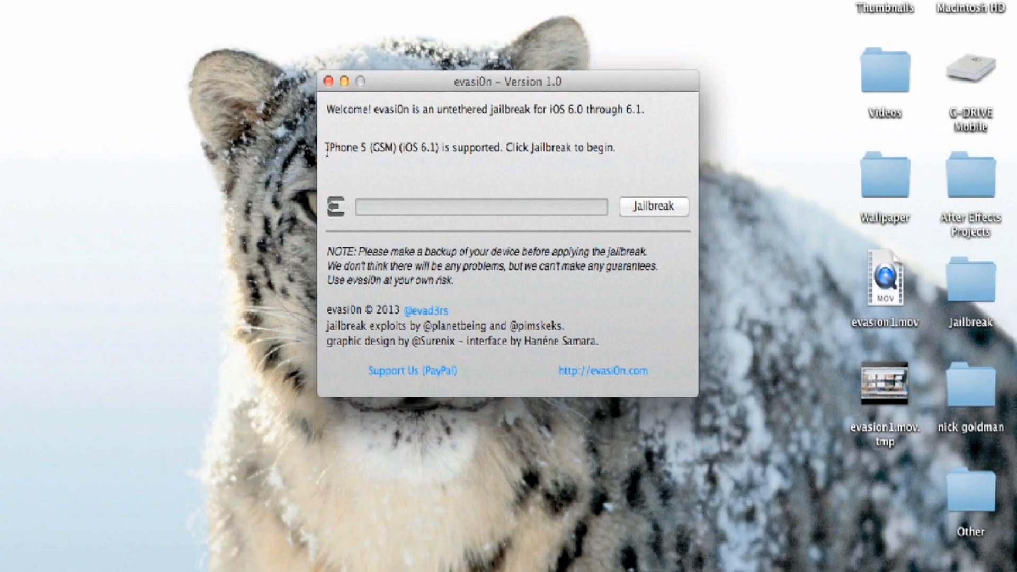
mouse_move(413, 141)
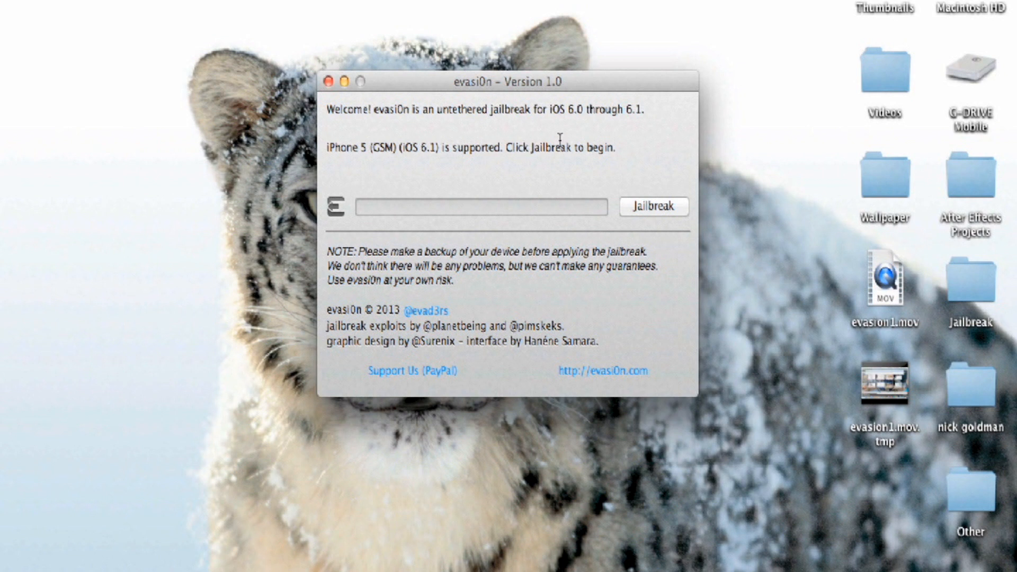
Step: Jailbreak the detected iPhone 5 (GSM) running iOS 6.1
left_click(653, 206)
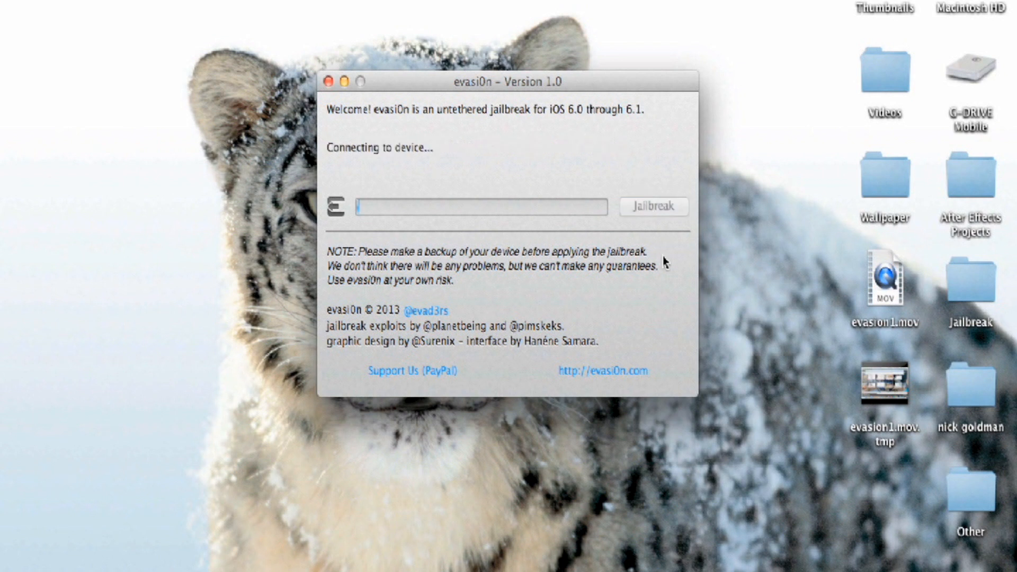